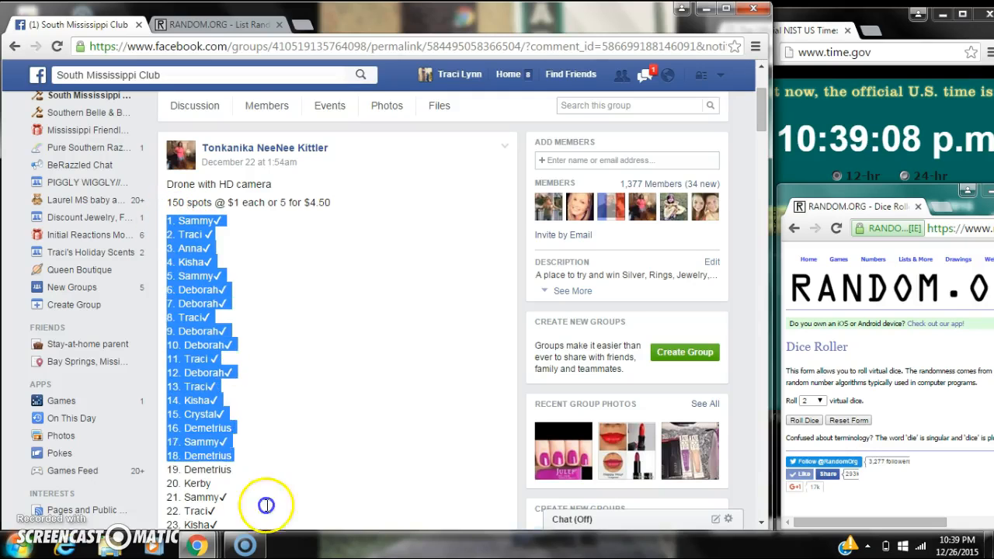
- Review the post's numbered 150-name list and comments, then add a 'live' reply at the bottom
{"action": "scroll", "scroll_direction": "down", "scroll_amount": 3}
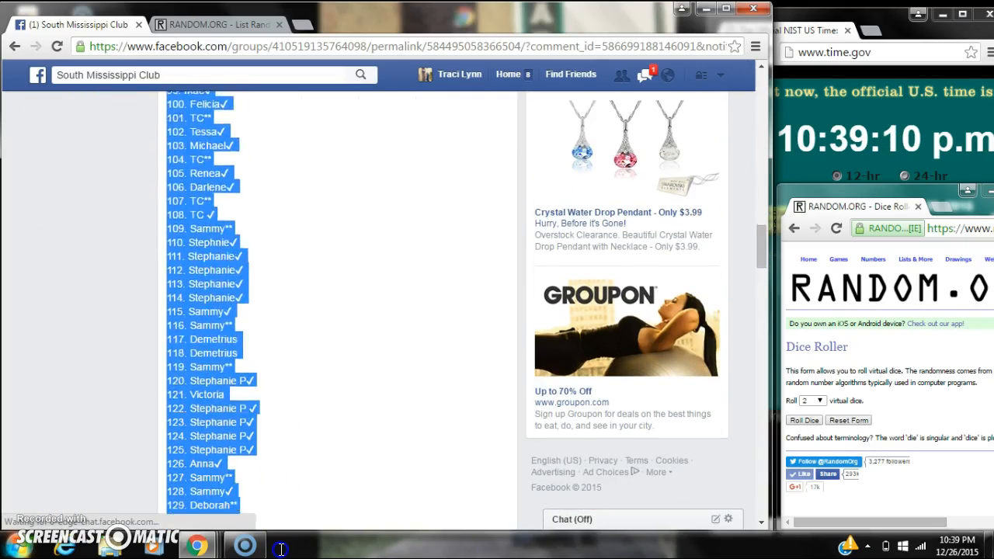
{"action": "scroll", "scroll_direction": "down", "scroll_amount": 3}
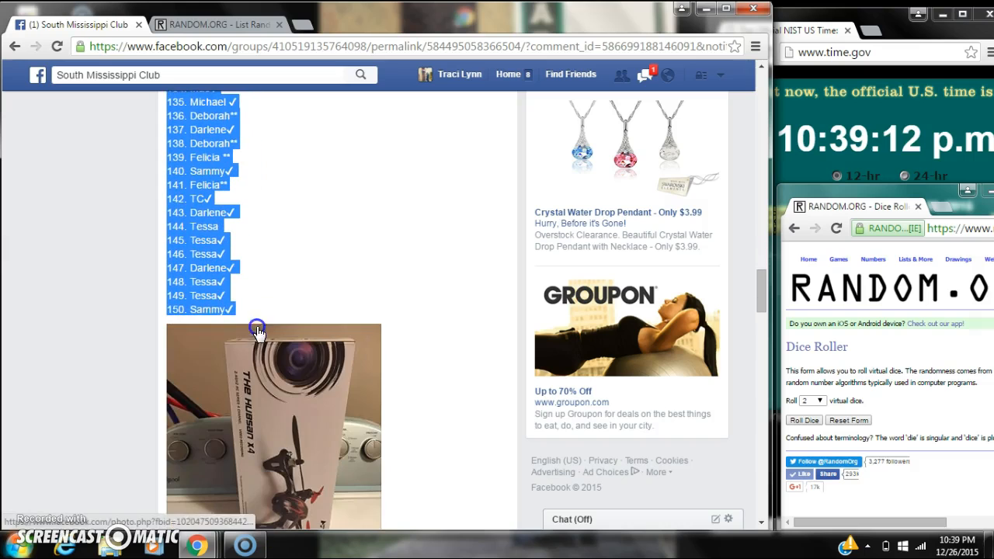
{"action": "mouse_move", "coordinate": [227, 317]}
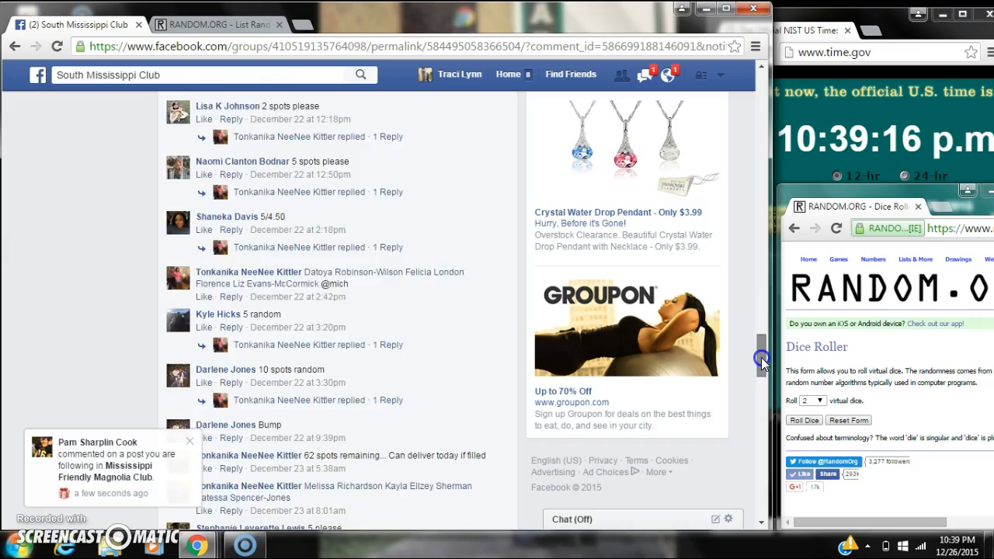
{"action": "scroll", "scroll_direction": "down", "scroll_amount": 3}
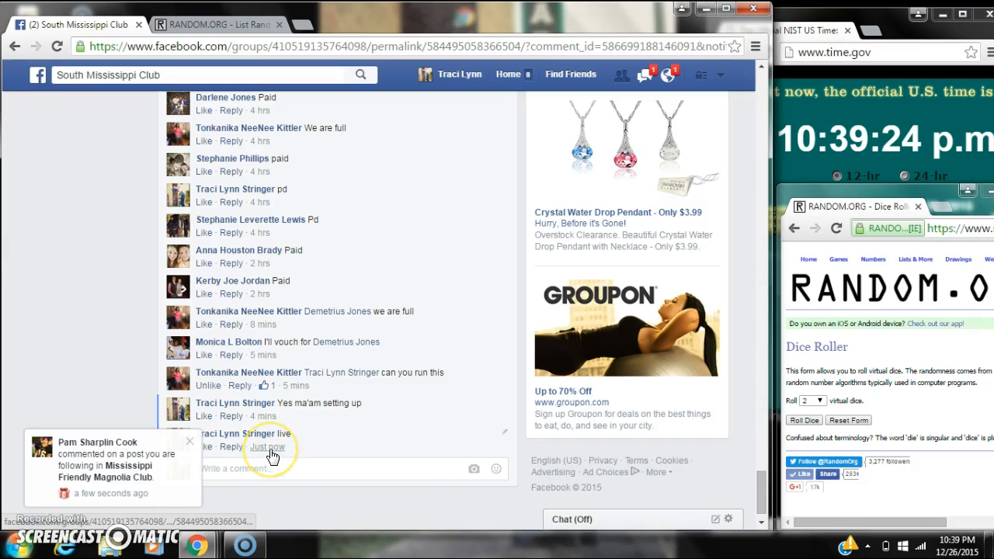
{"action": "left_click", "coordinate": [956, 544]}
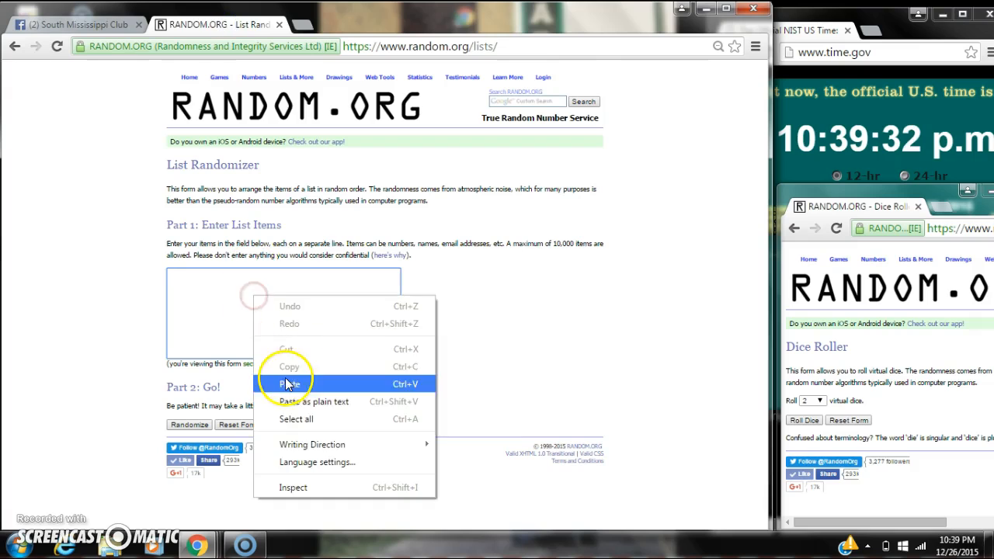
- Paste the 150 copied raffle names into the entry box and roll two dice, showing a six and a one
{"action": "left_click", "coordinate": [288, 384]}
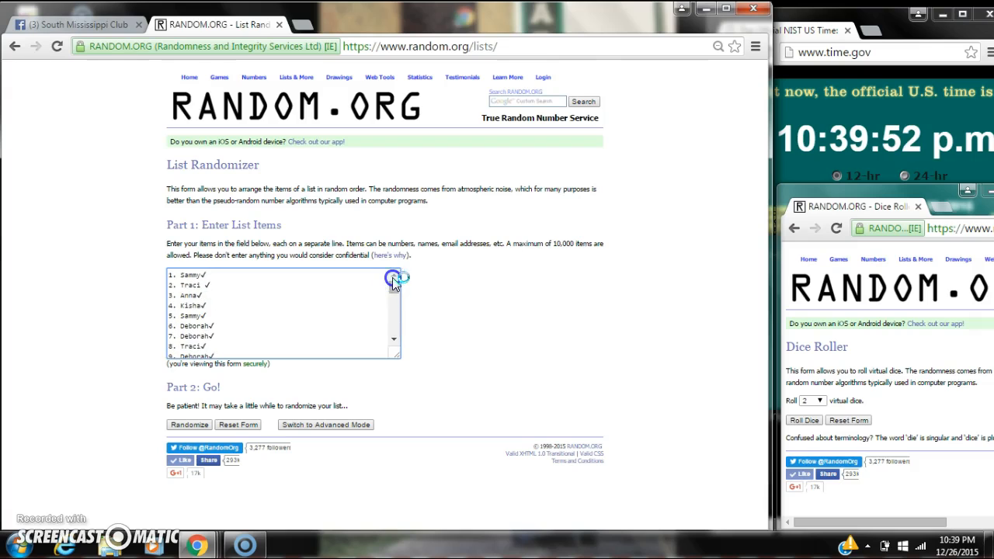
{"action": "left_click", "coordinate": [803, 420]}
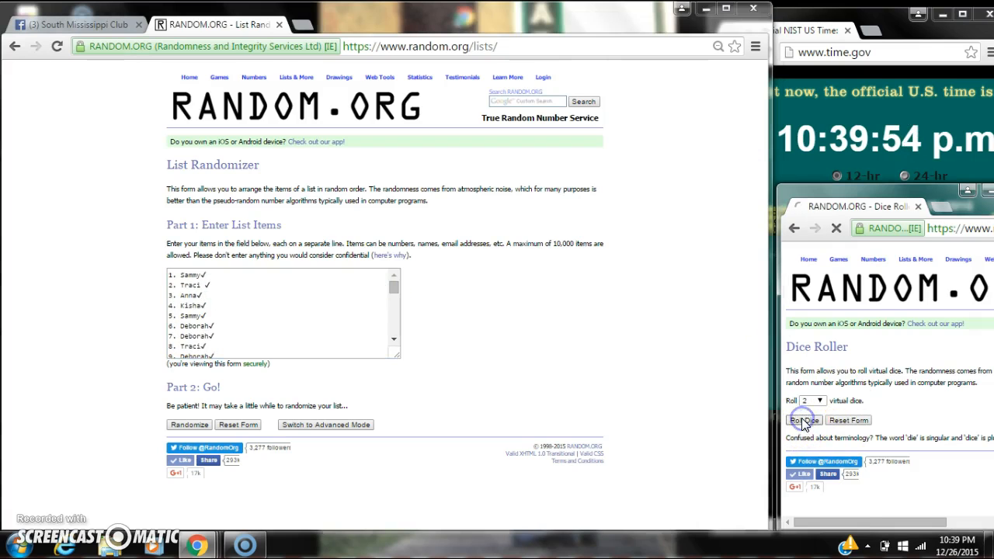
{"action": "left_click", "coordinate": [801, 419]}
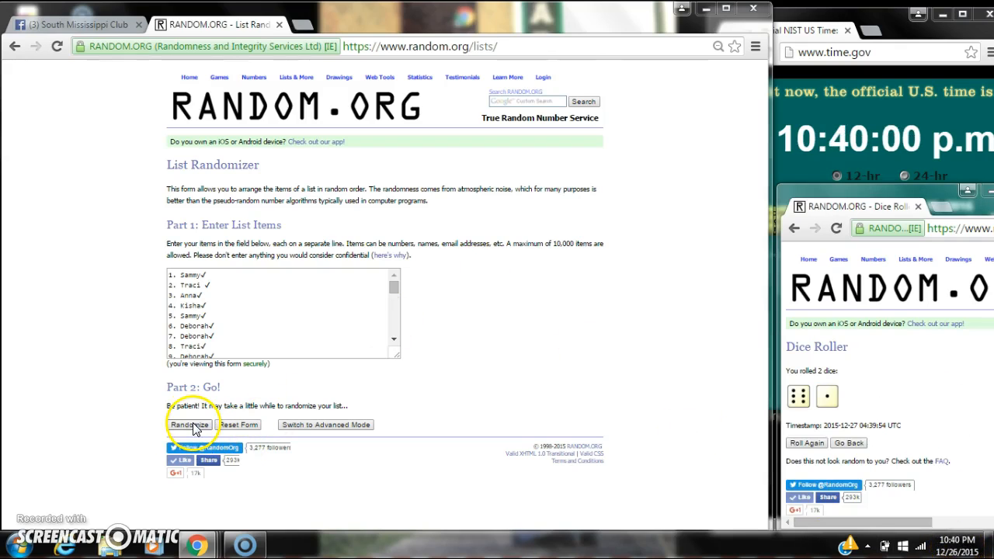
- Randomize the 150-item list and shuffle it again until it has been randomized six times
{"action": "left_click", "coordinate": [190, 425]}
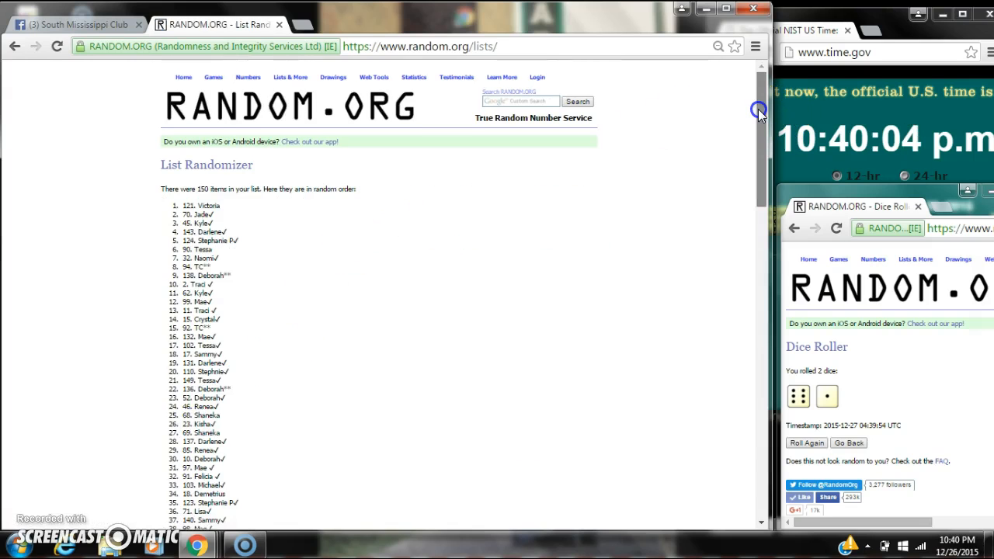
{"action": "scroll", "scroll_direction": "down", "scroll_amount": 3}
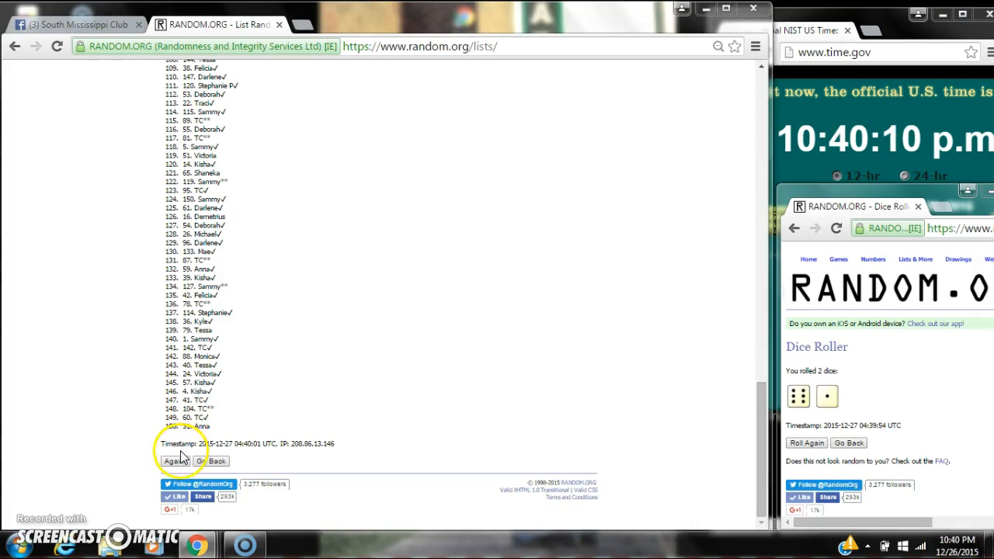
{"action": "left_click", "coordinate": [174, 461]}
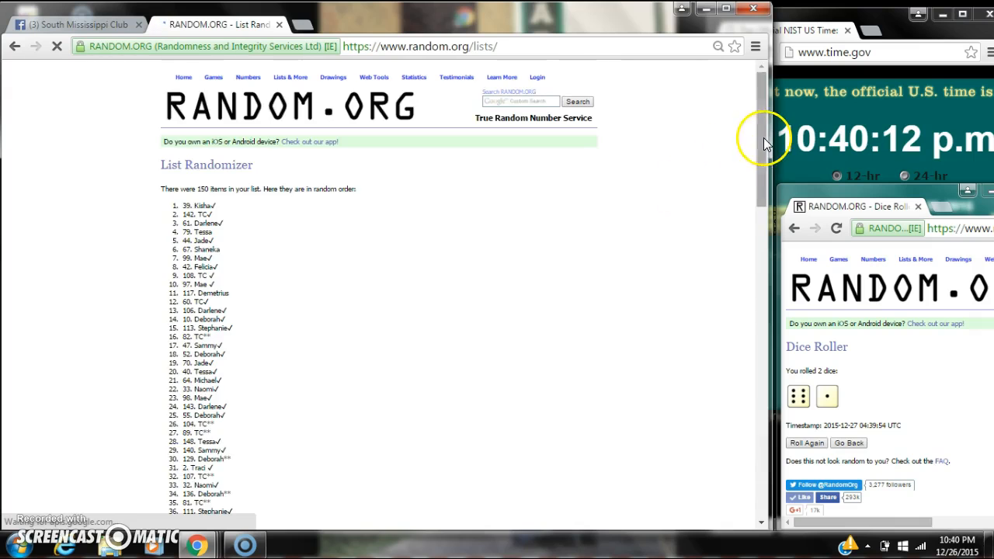
{"action": "left_click", "coordinate": [177, 463]}
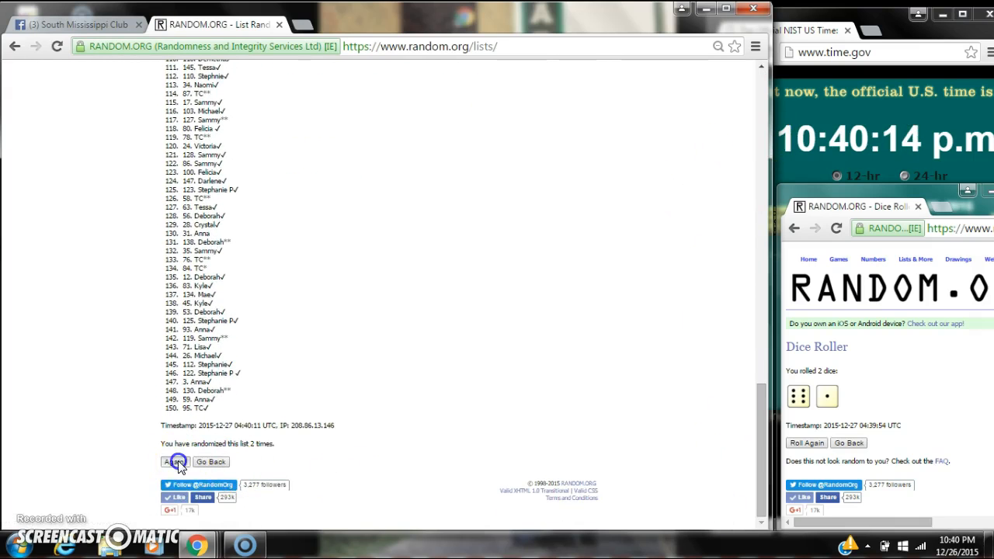
{"action": "left_click", "coordinate": [177, 463]}
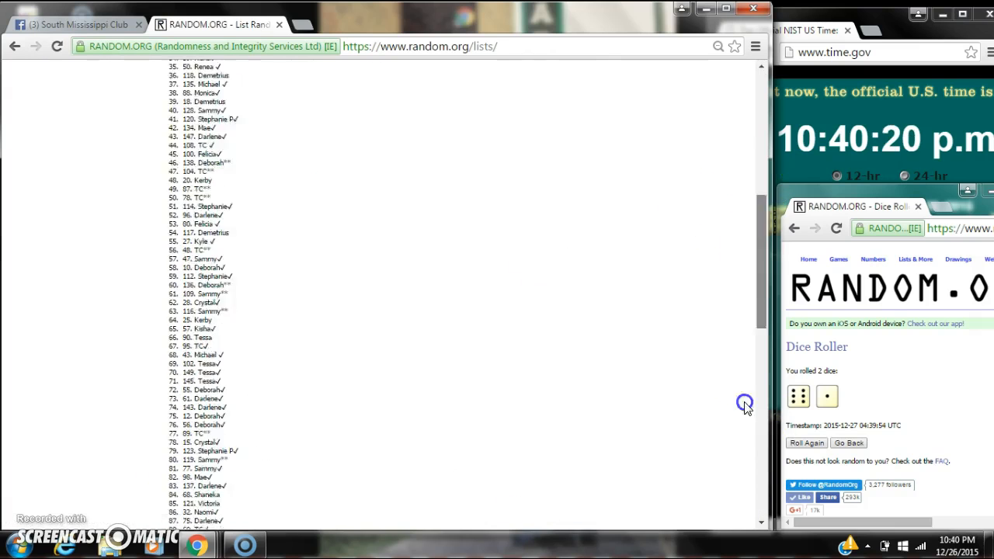
{"action": "left_click", "coordinate": [179, 475]}
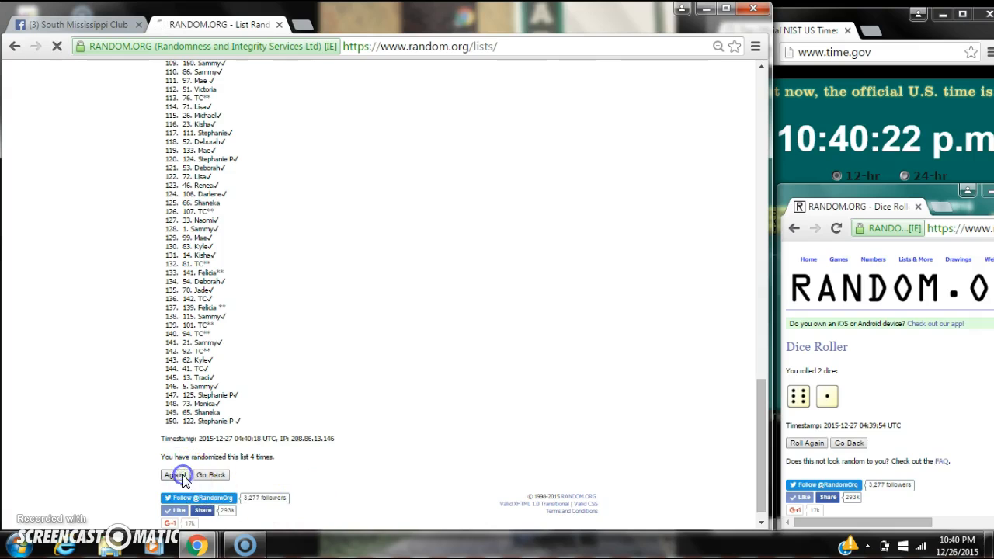
{"action": "left_click", "coordinate": [180, 475]}
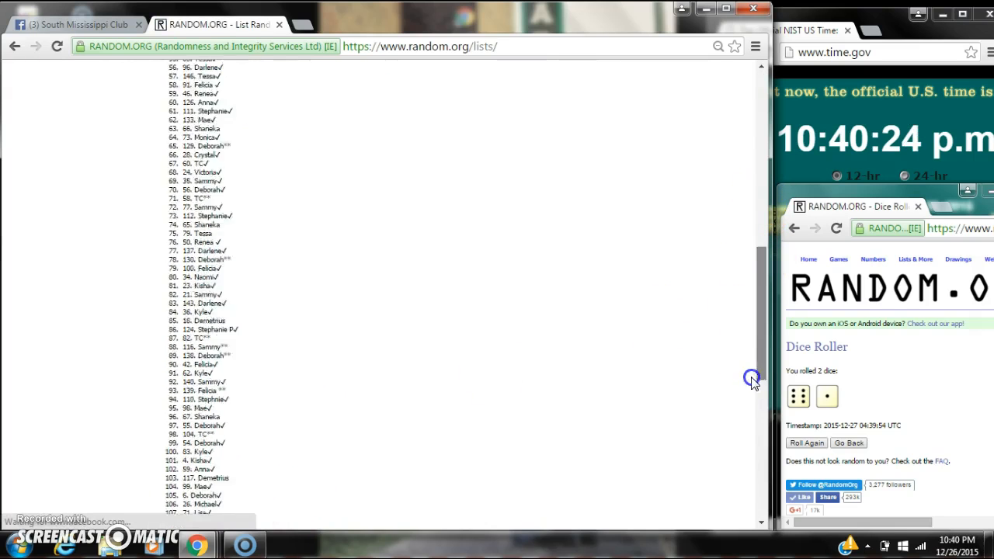
{"action": "left_click", "coordinate": [176, 498]}
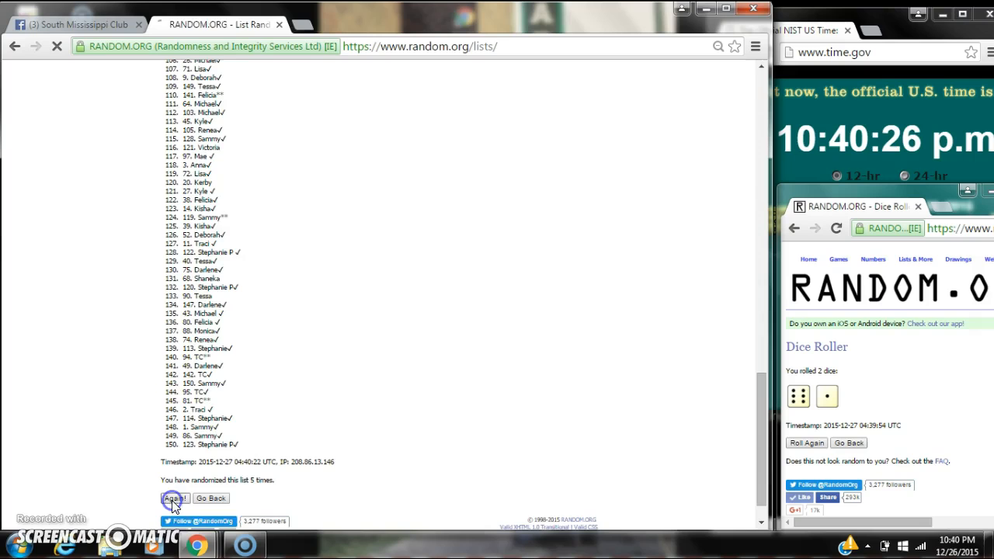
{"action": "left_click", "coordinate": [177, 499]}
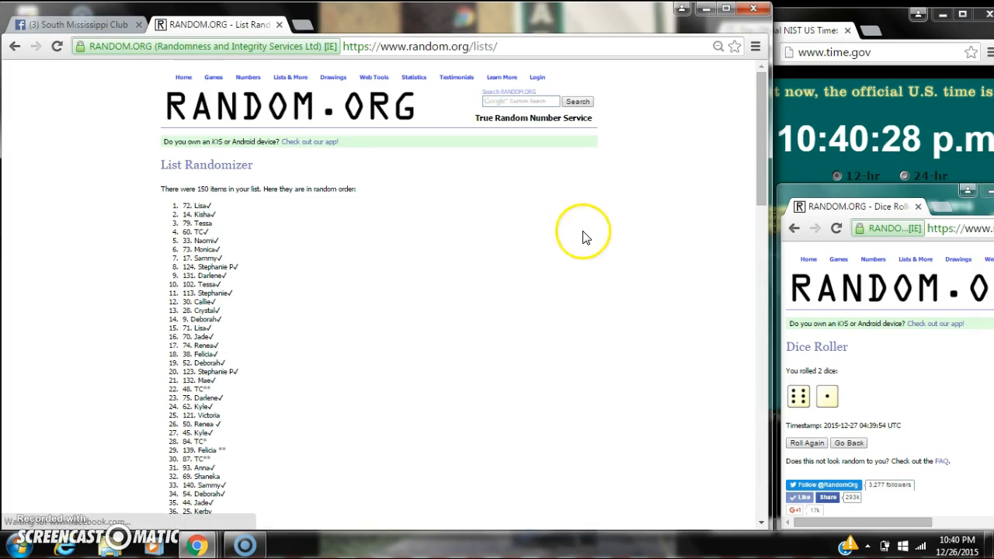
- Confirm the page's 6-times note and check the taskbar clock's date and time
{"action": "scroll", "scroll_direction": "down", "scroll_amount": 3}
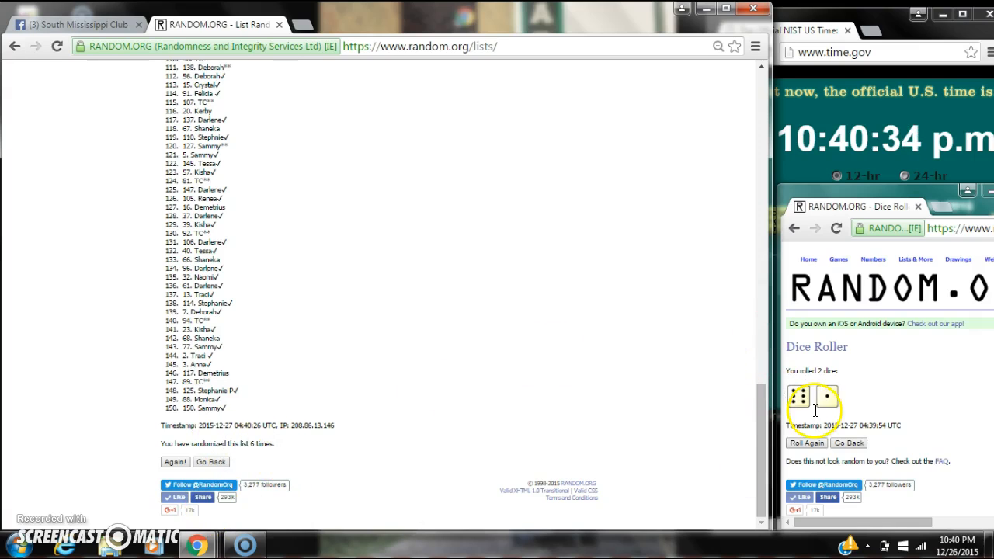
{"action": "left_click", "coordinate": [959, 547]}
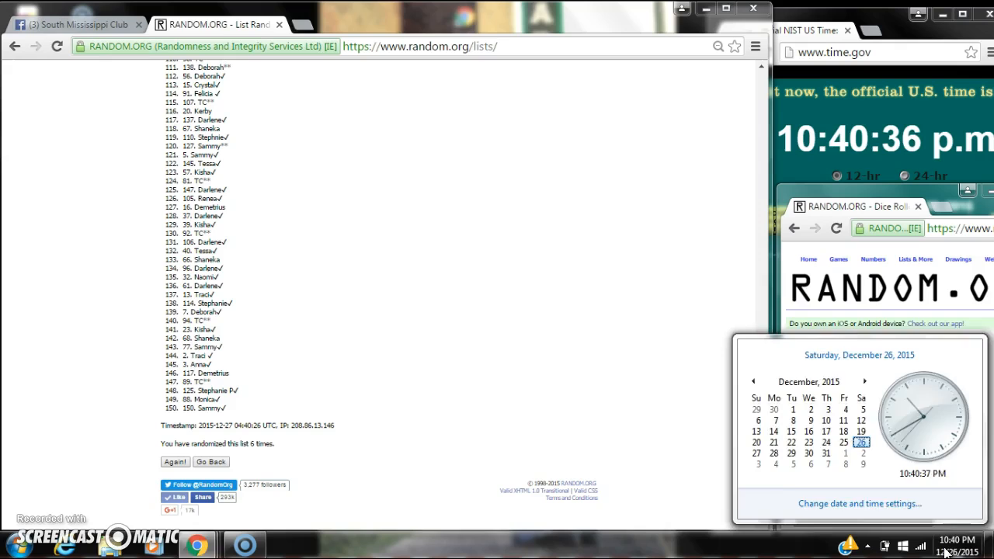
{"action": "left_click", "coordinate": [173, 463]}
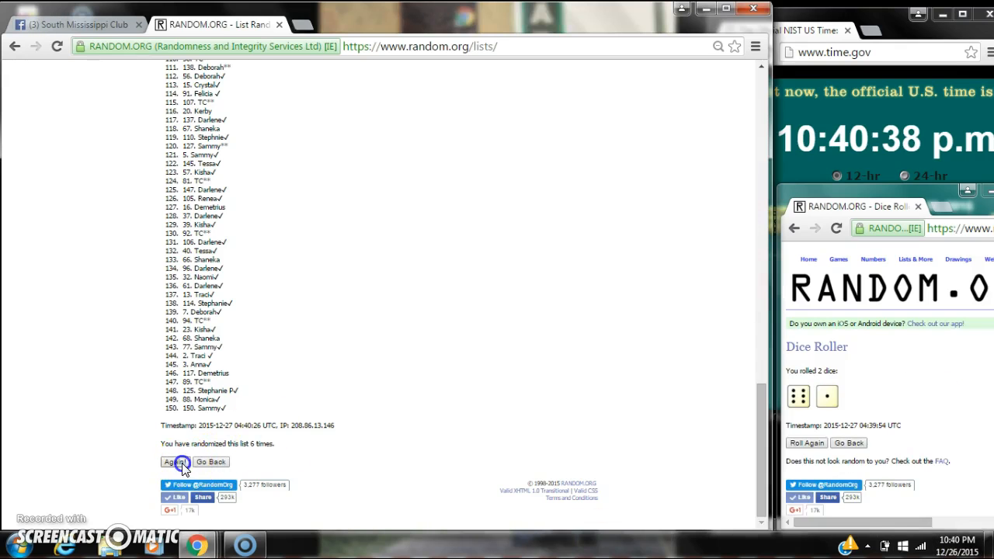
- Shuffle a seventh time, highlight the 150 items count and the '7 times' note, then go back to Facebook
{"action": "left_click", "coordinate": [177, 462]}
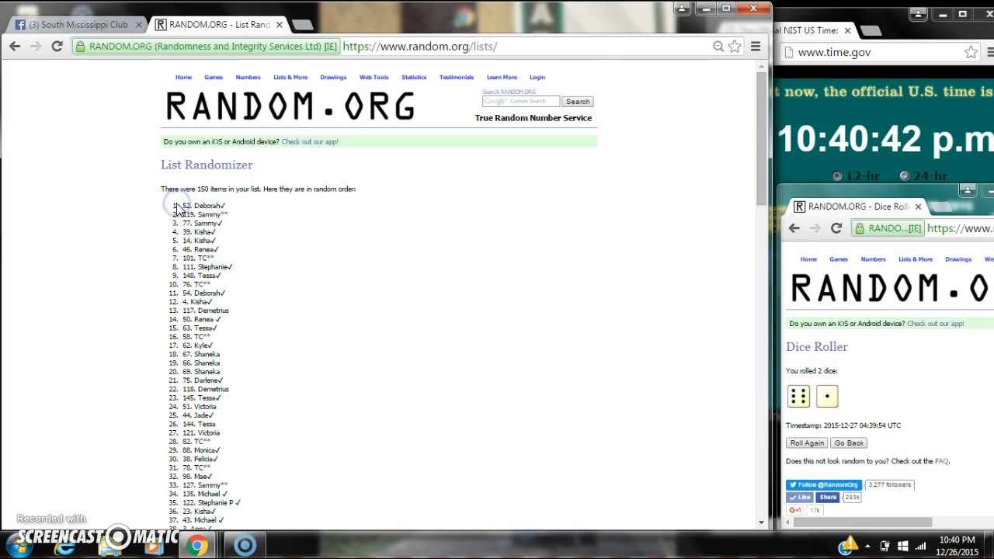
{"action": "double_click", "coordinate": [219, 188]}
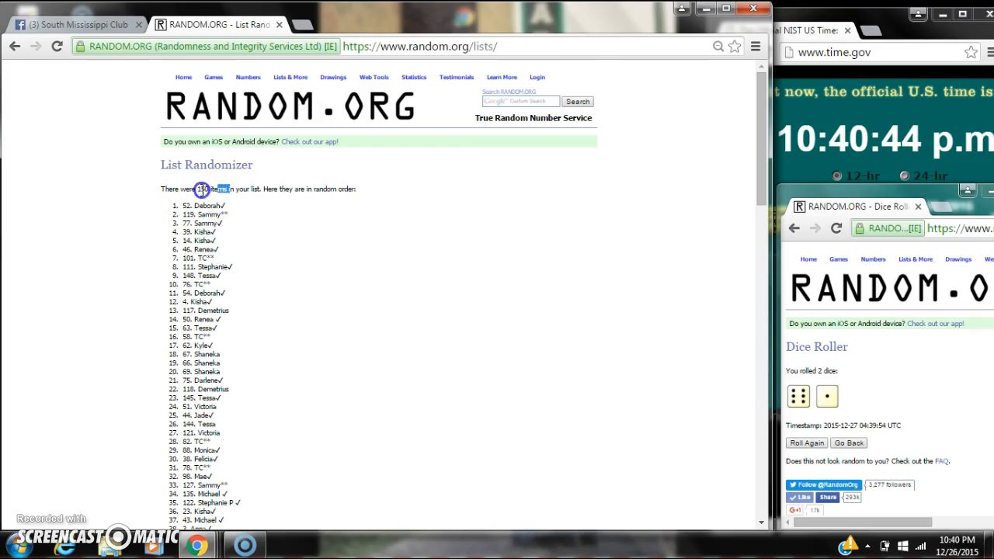
{"action": "scroll", "scroll_direction": "down", "scroll_amount": 3}
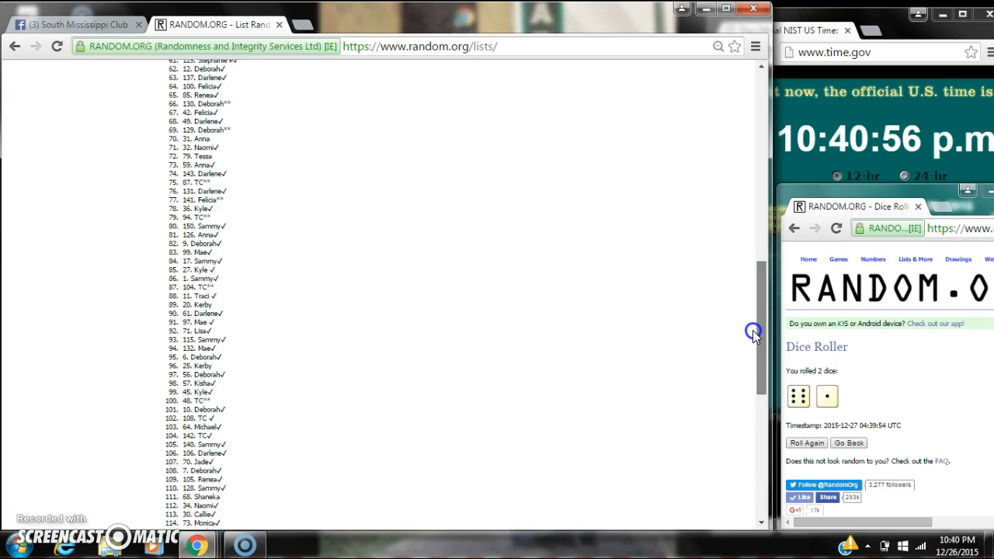
{"action": "scroll", "scroll_direction": "down", "scroll_amount": 3}
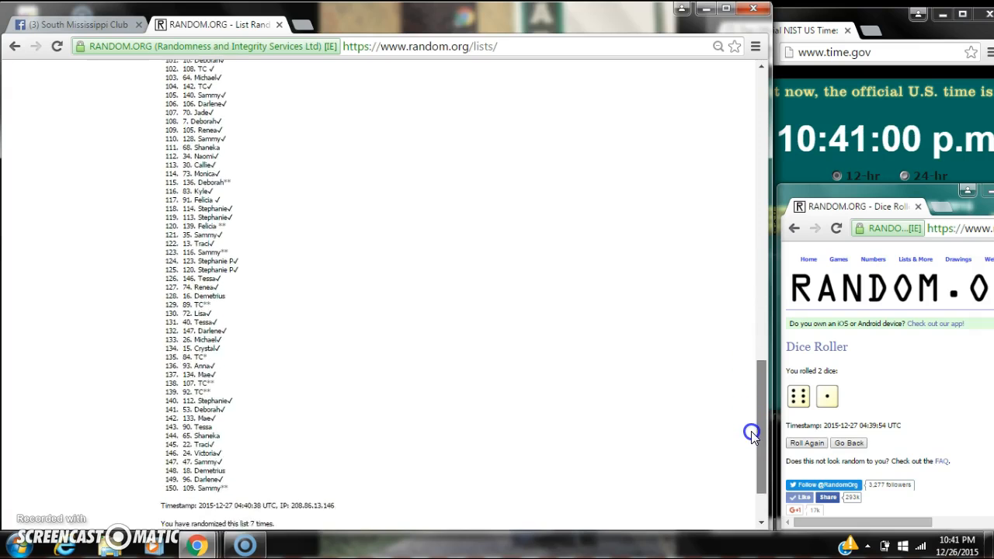
{"action": "scroll", "scroll_direction": "down", "scroll_amount": 3}
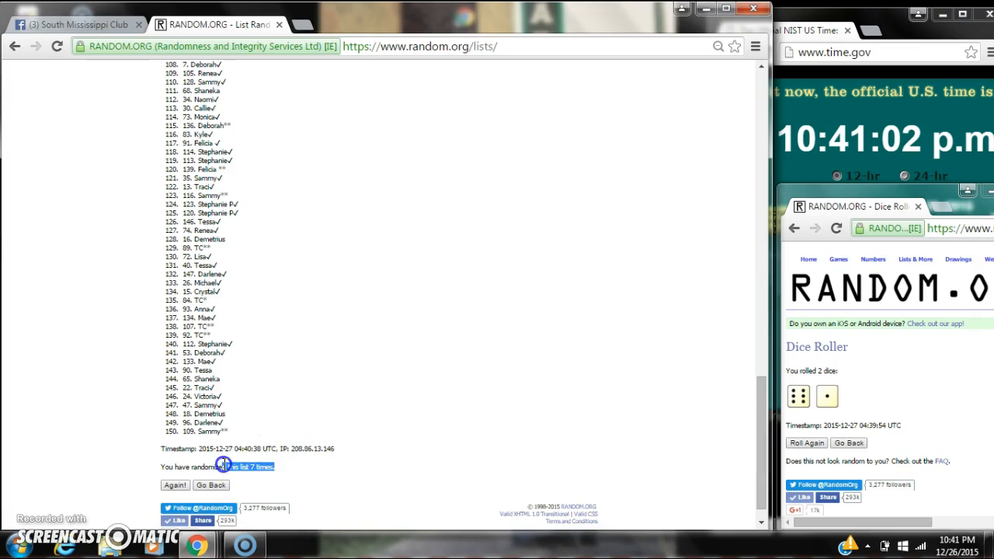
{"action": "left_click", "coordinate": [78, 24]}
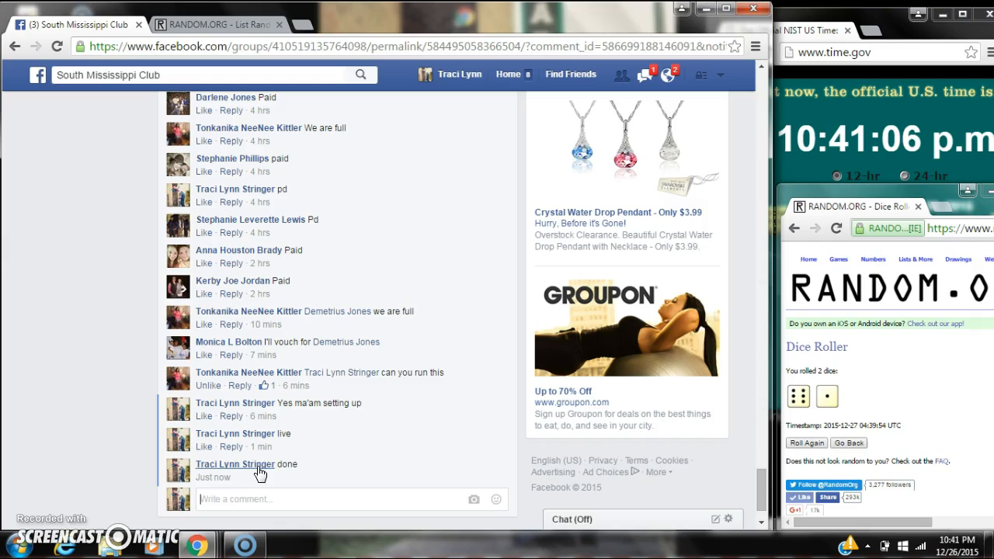
{"action": "mouse_move", "coordinate": [267, 476]}
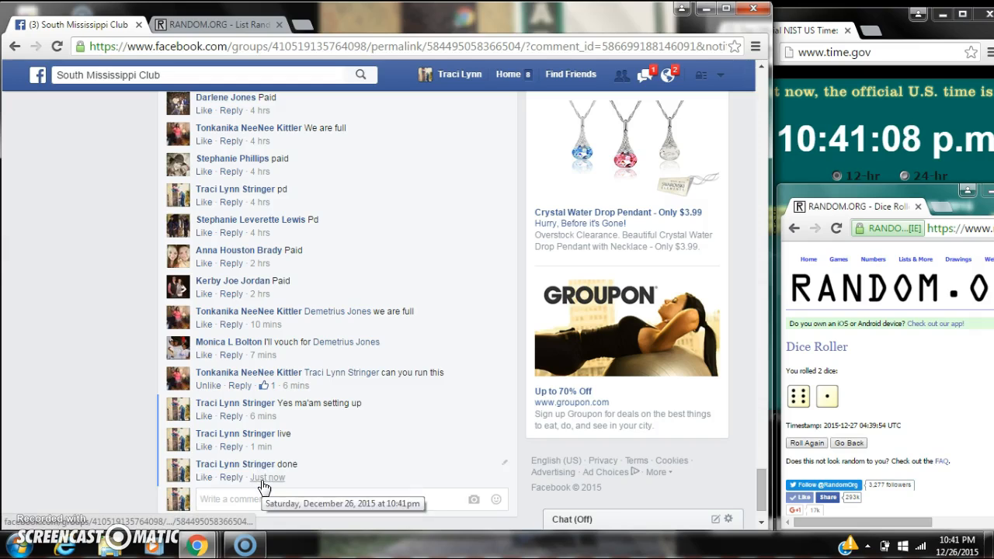
- Verify the 'done' reply shows as just posted and return to the seventh-shuffle results
{"action": "left_click", "coordinate": [953, 540]}
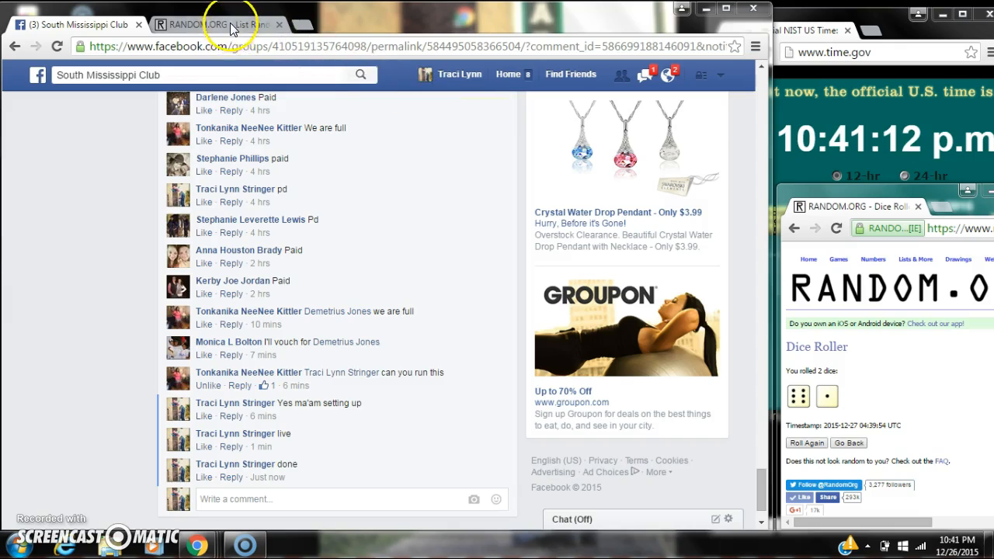
{"action": "left_click", "coordinate": [217, 25]}
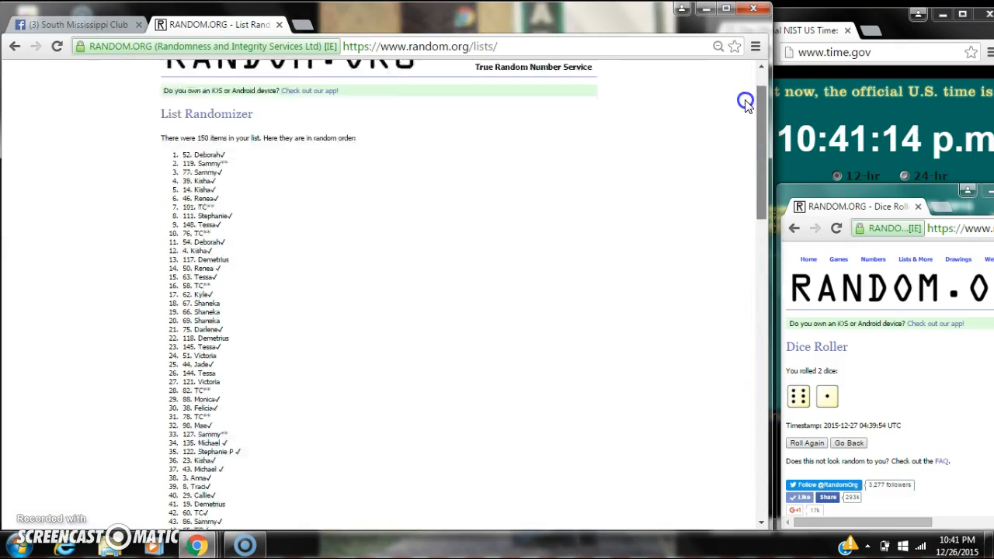